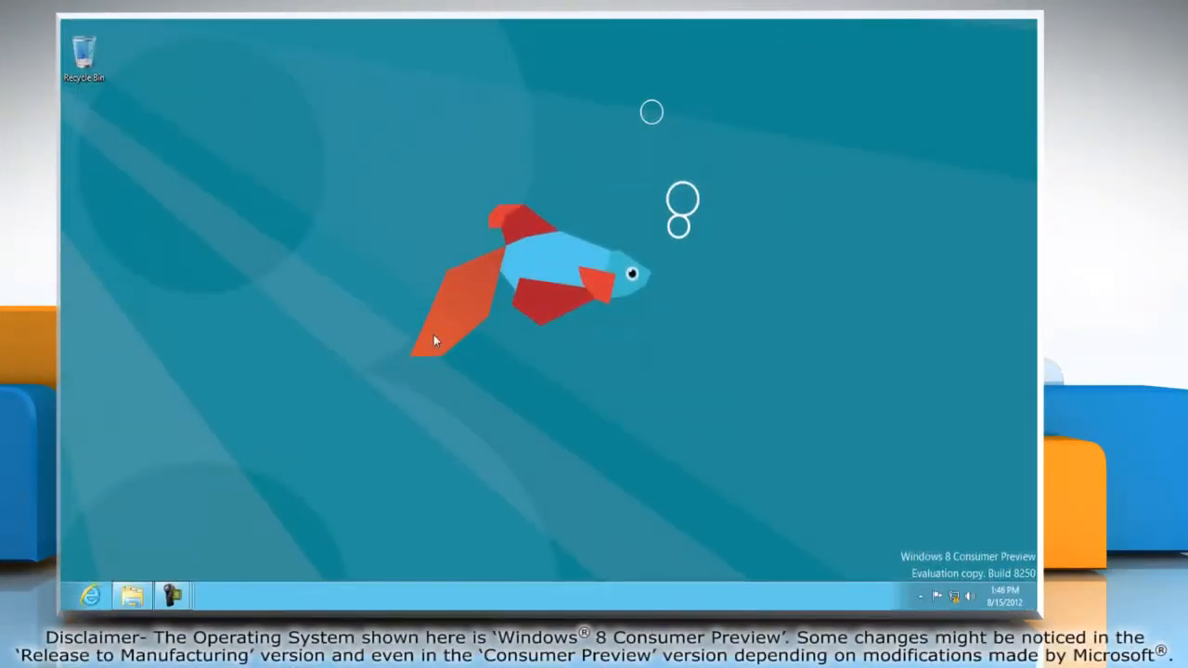
- Reach the Personalization settings from the desktop's right-click menu
right_click(442, 341)
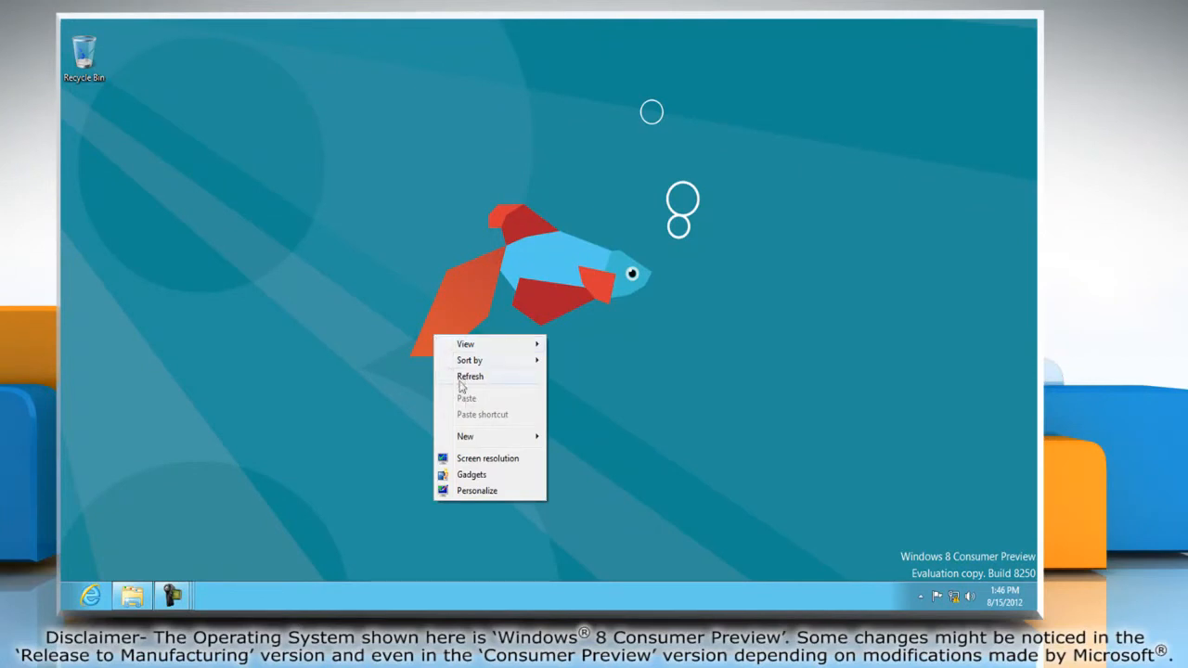
click(477, 490)
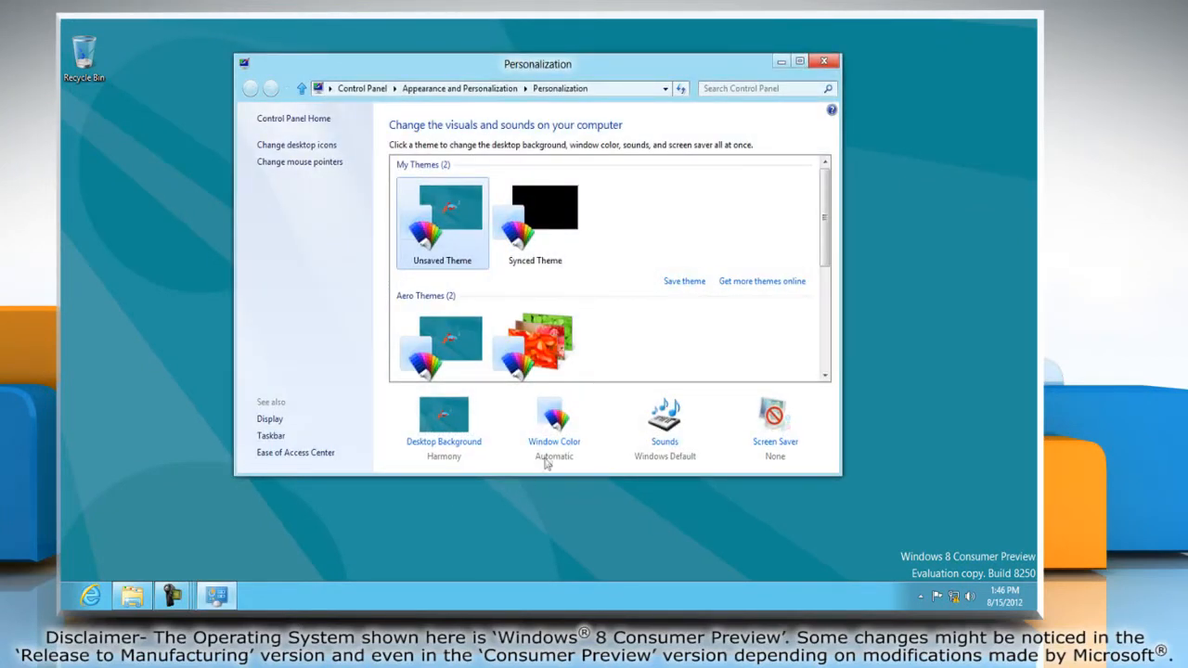
- Set the window colour to Ruby with transparency enabled and higher colour intensity
click(554, 418)
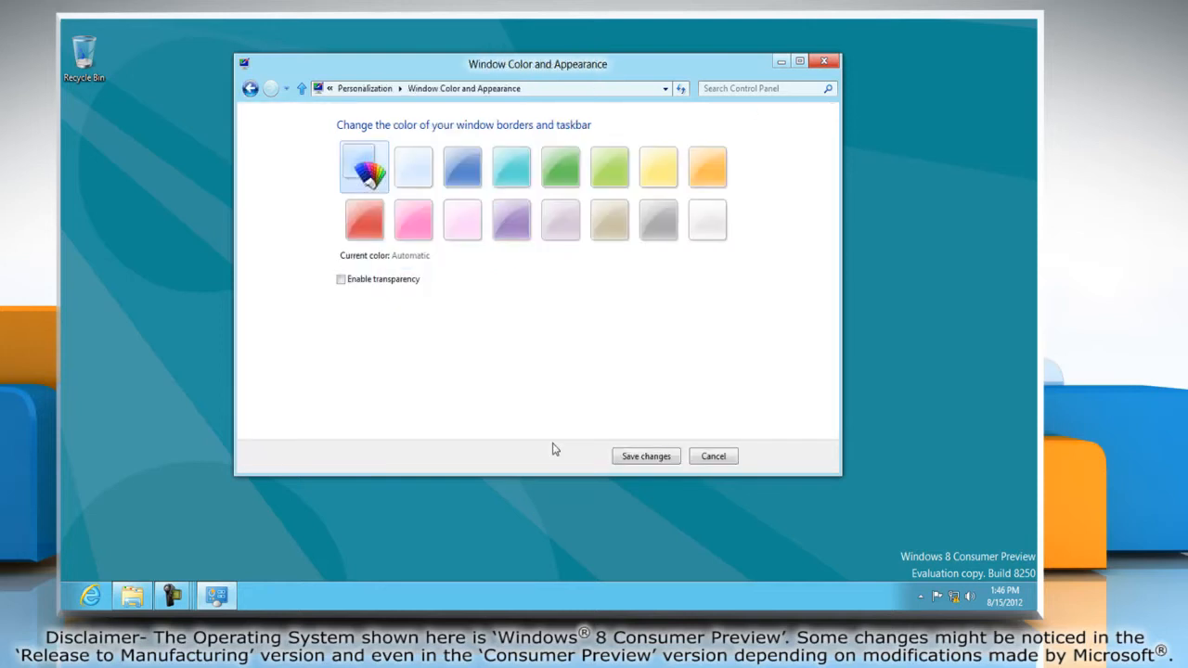
mouse_move(364, 219)
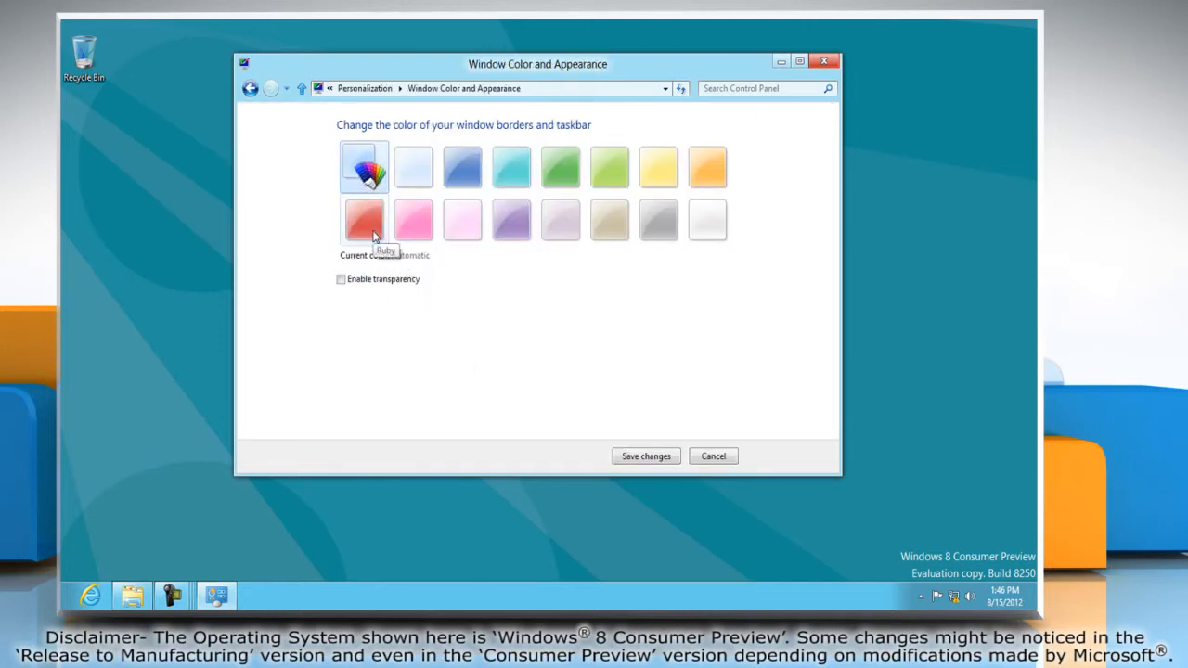
click(364, 219)
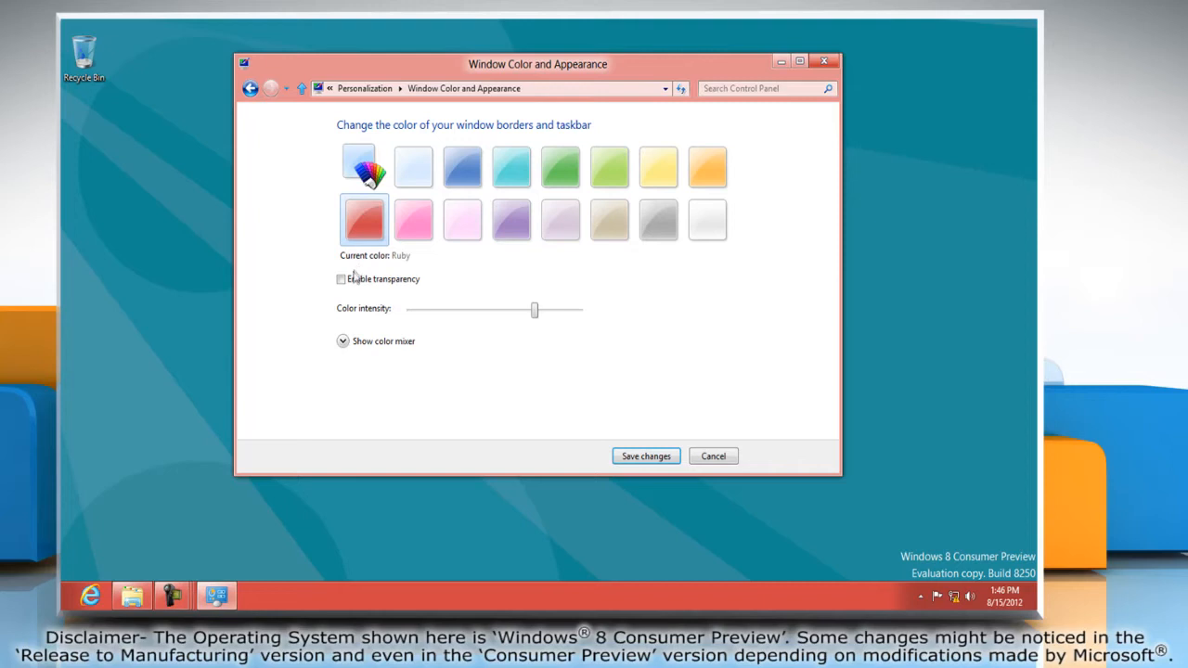
click(342, 278)
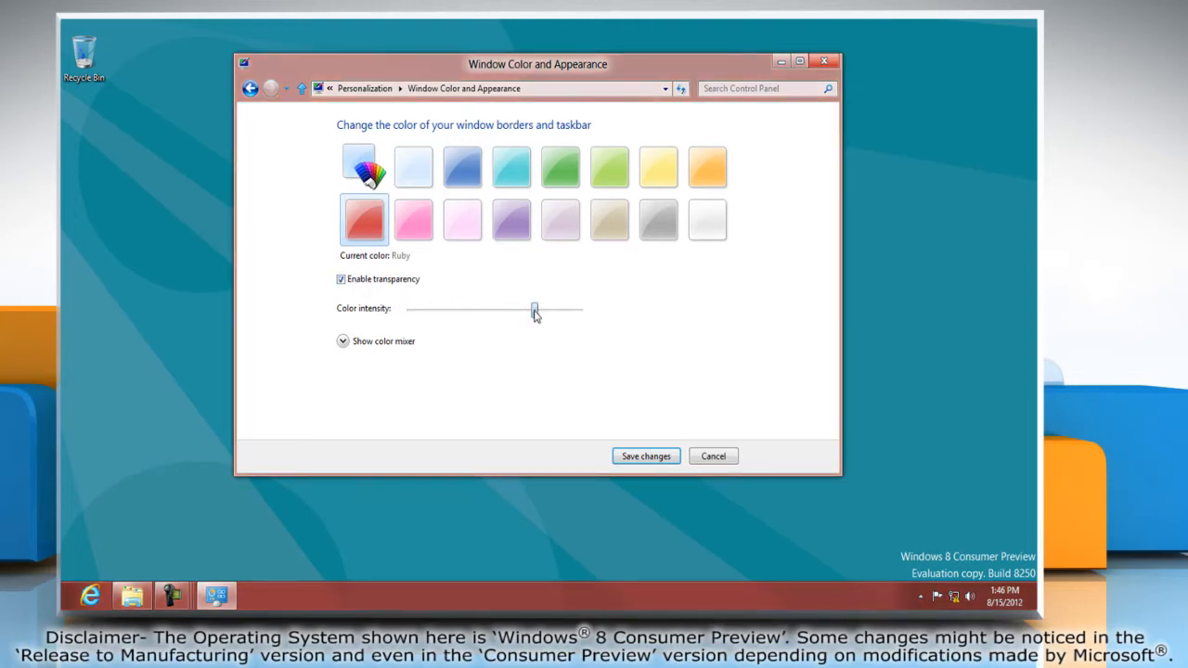
drag(535, 308, 572, 308)
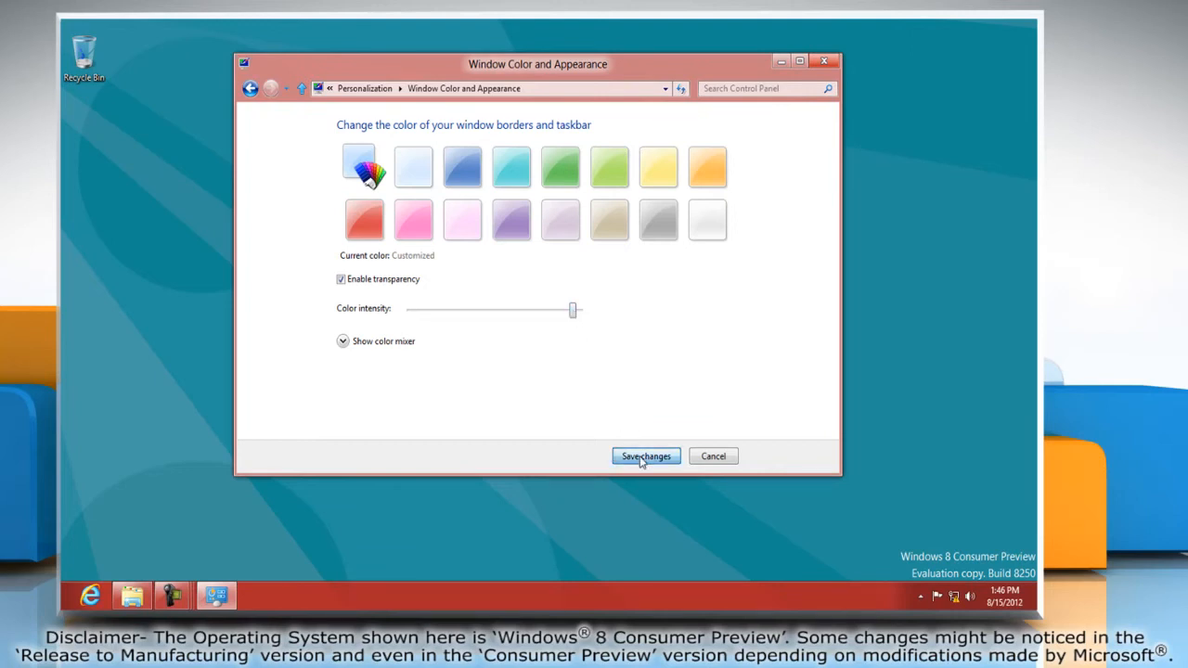
- Save the colour changes and close the Personalization window
click(646, 456)
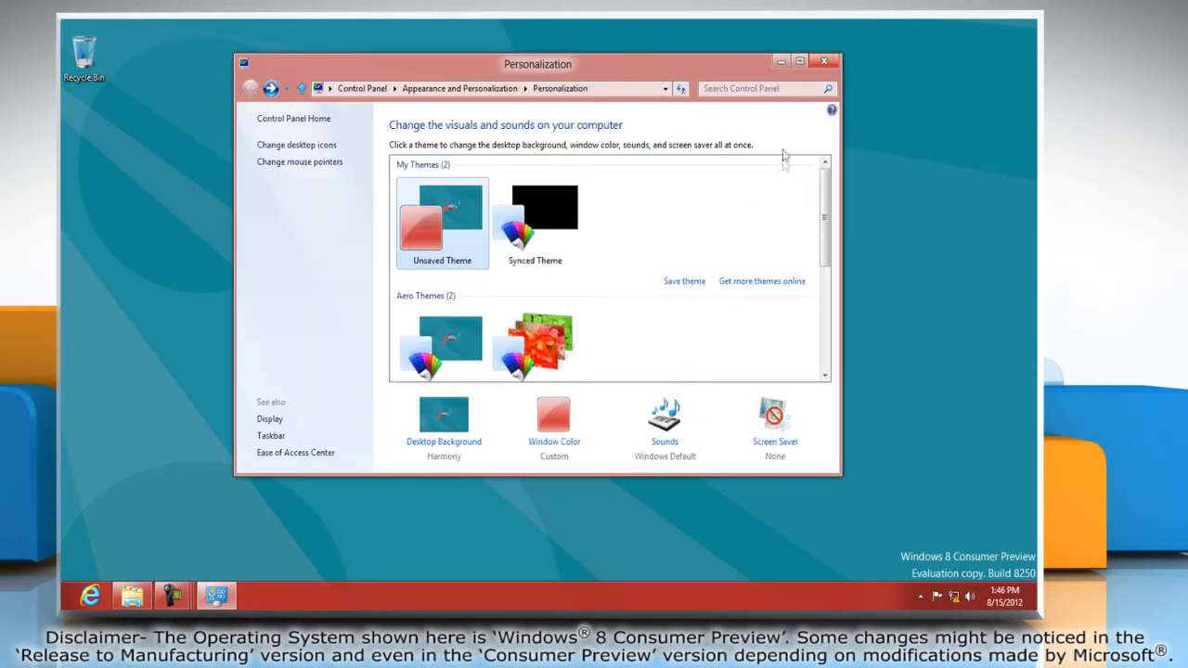
click(824, 60)
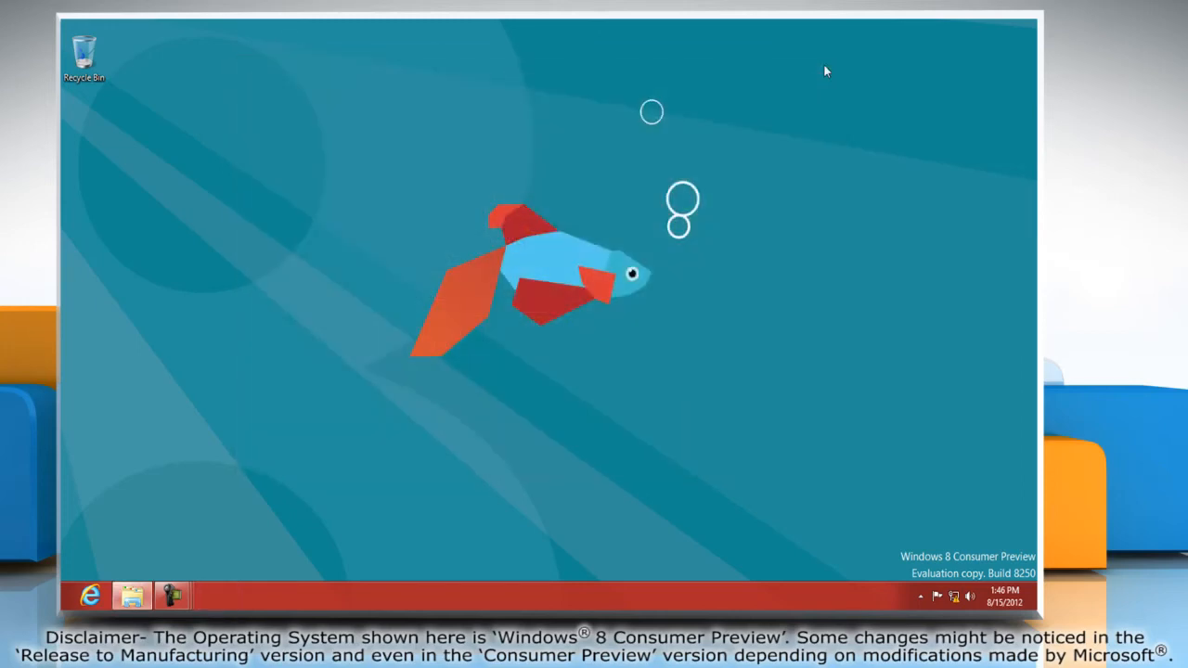